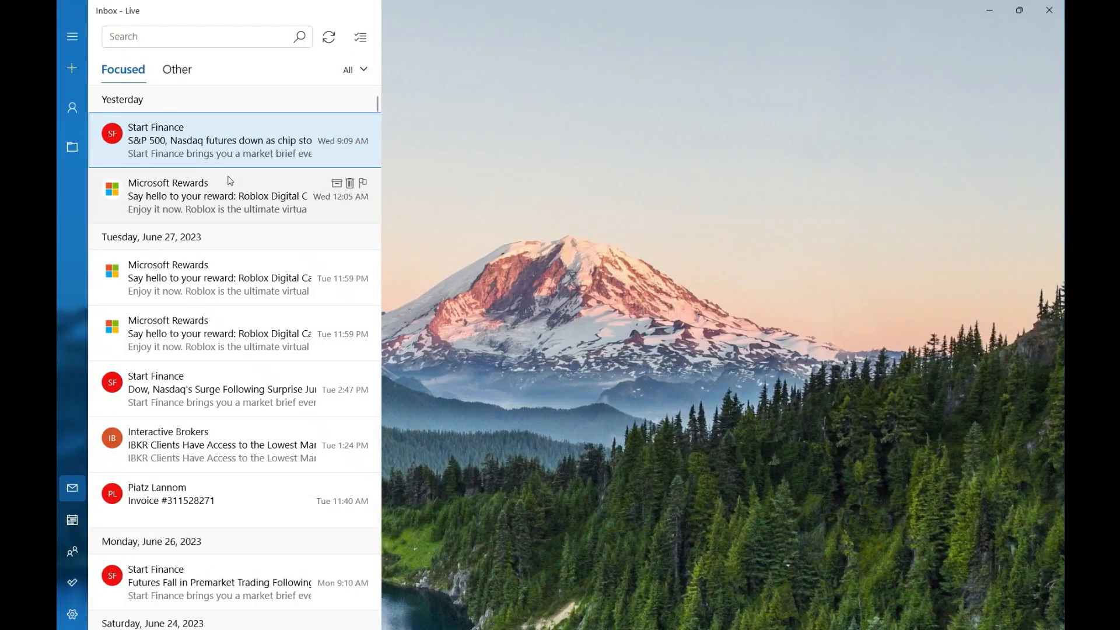
Read the latest Roblox reward email's order details, then the June 27 Roblox reward email
click(201, 199)
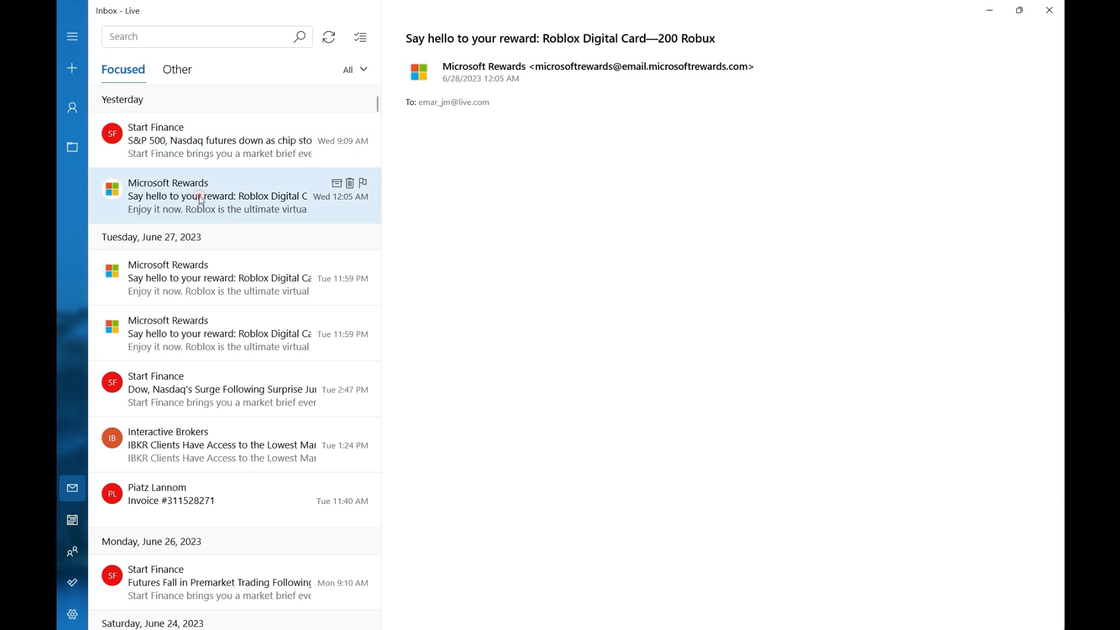
click(201, 196)
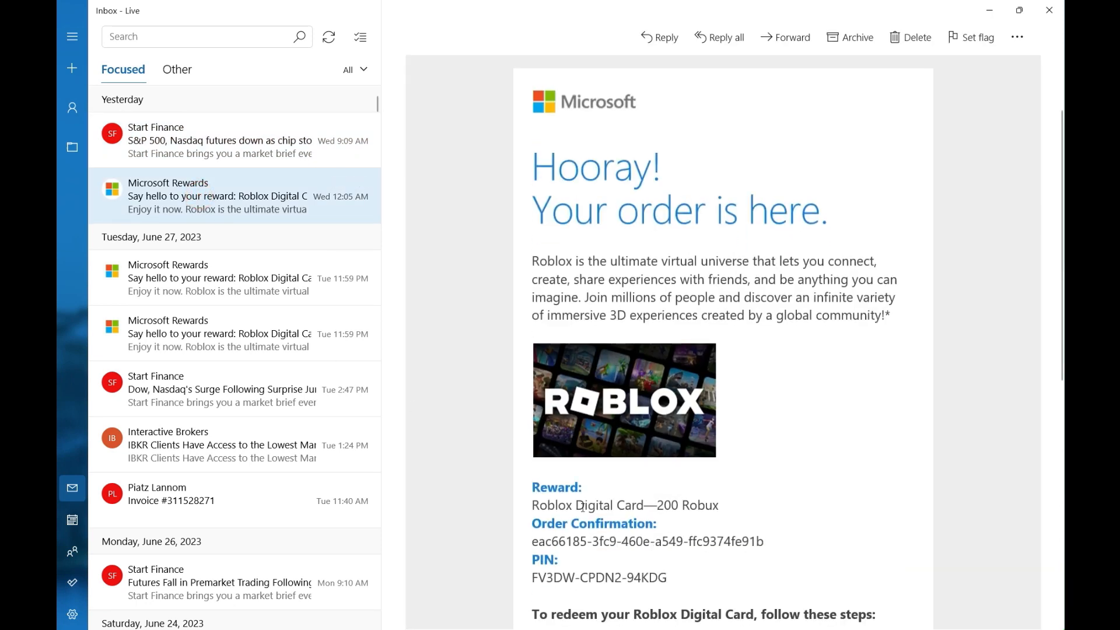
click(195, 336)
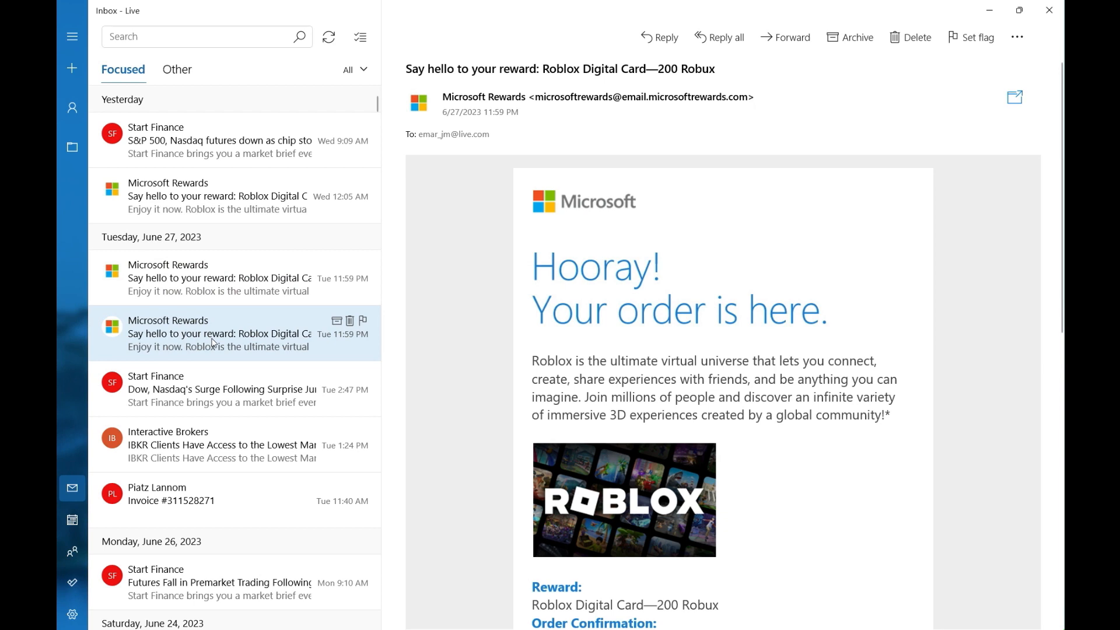
mouse_move(218, 344)
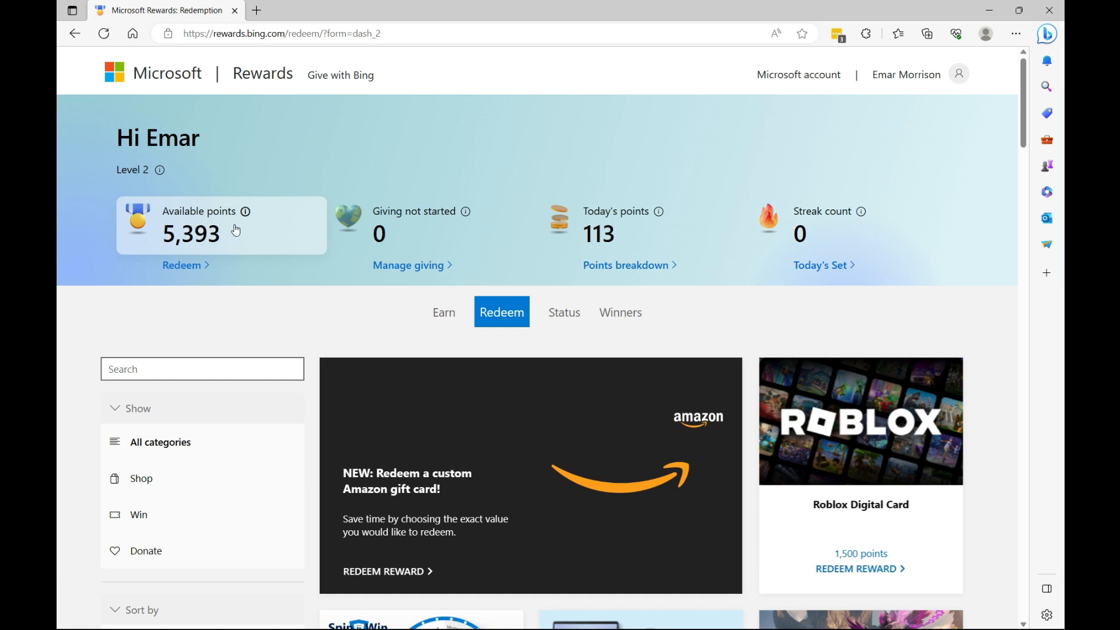
mouse_move(240, 244)
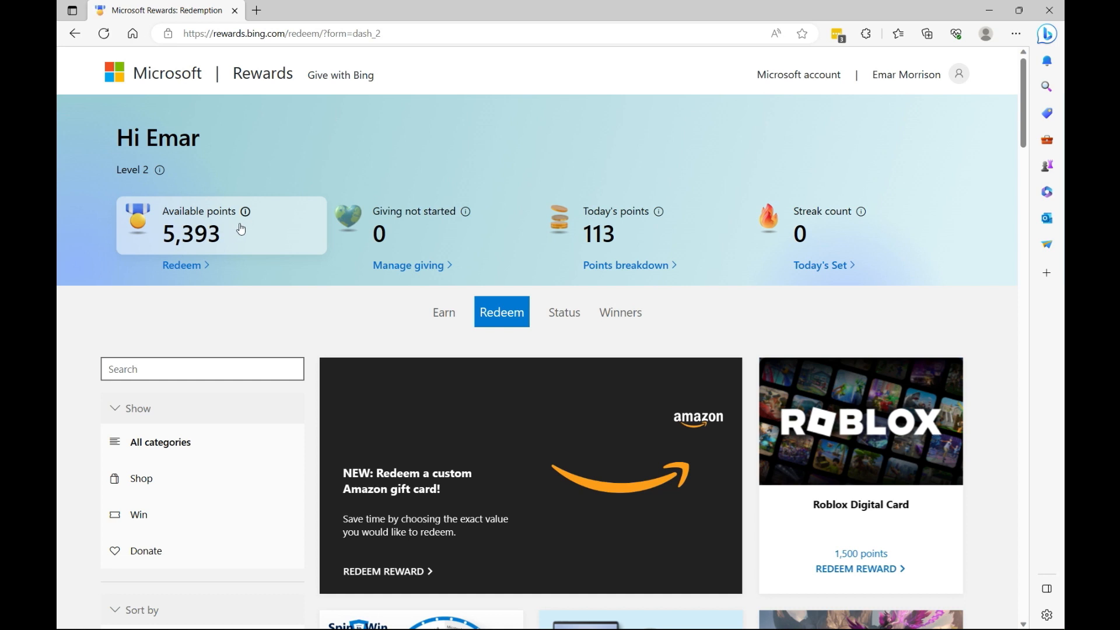
mouse_move(177, 244)
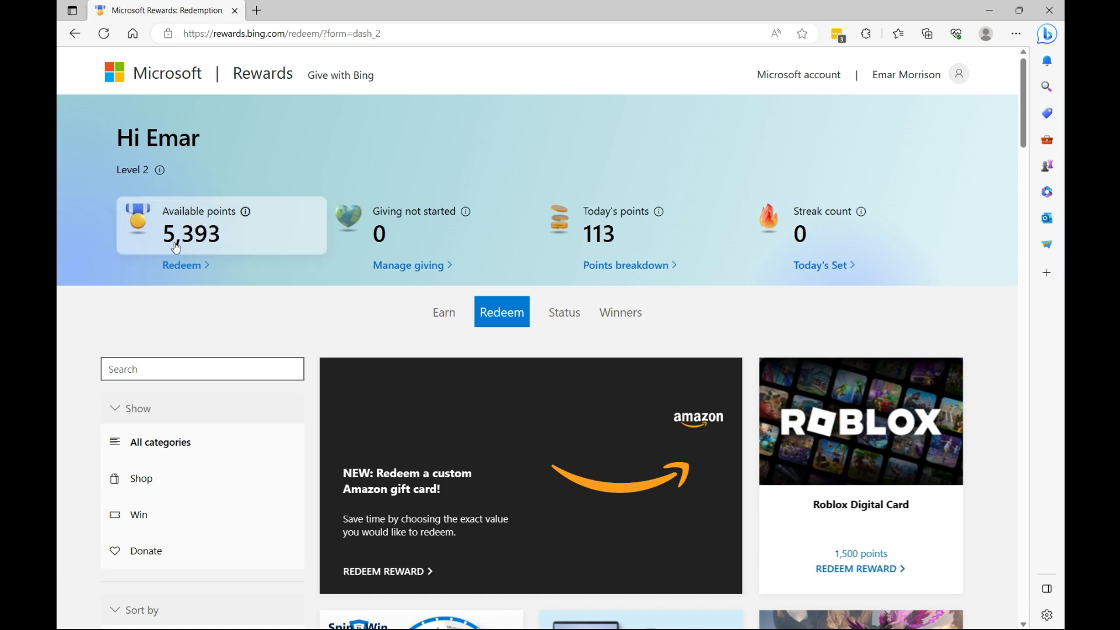
mouse_move(205, 239)
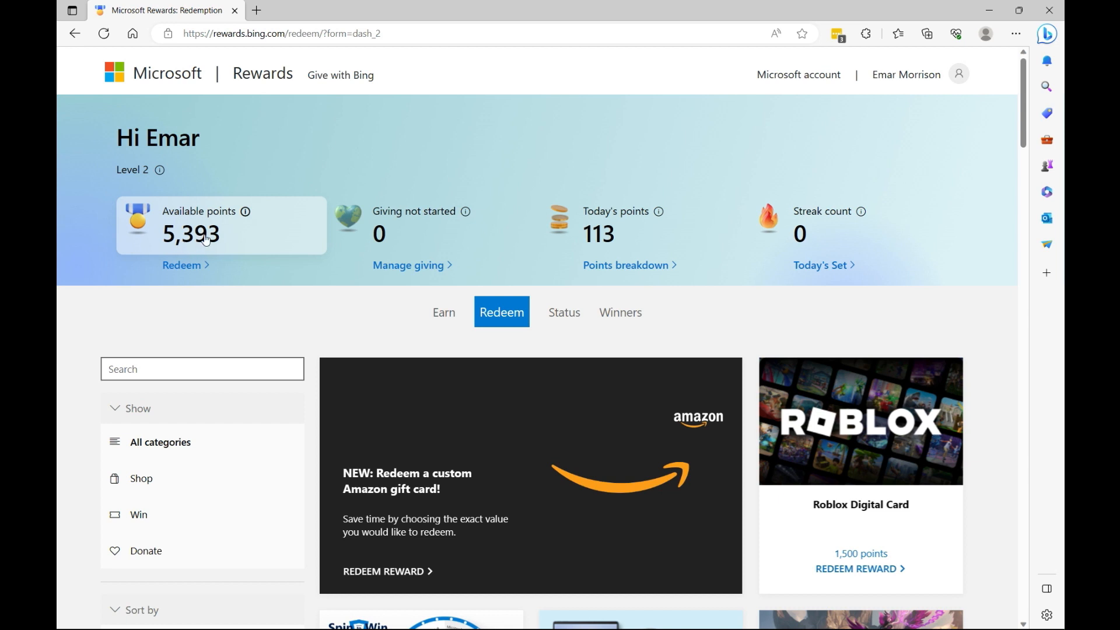
mouse_move(358, 271)
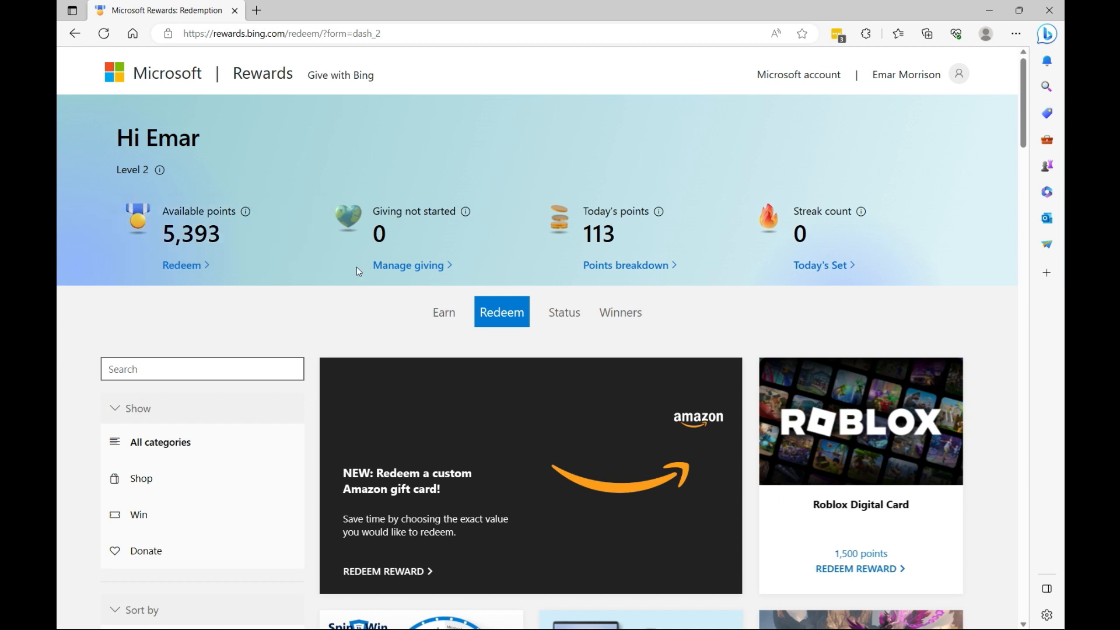
mouse_move(498, 314)
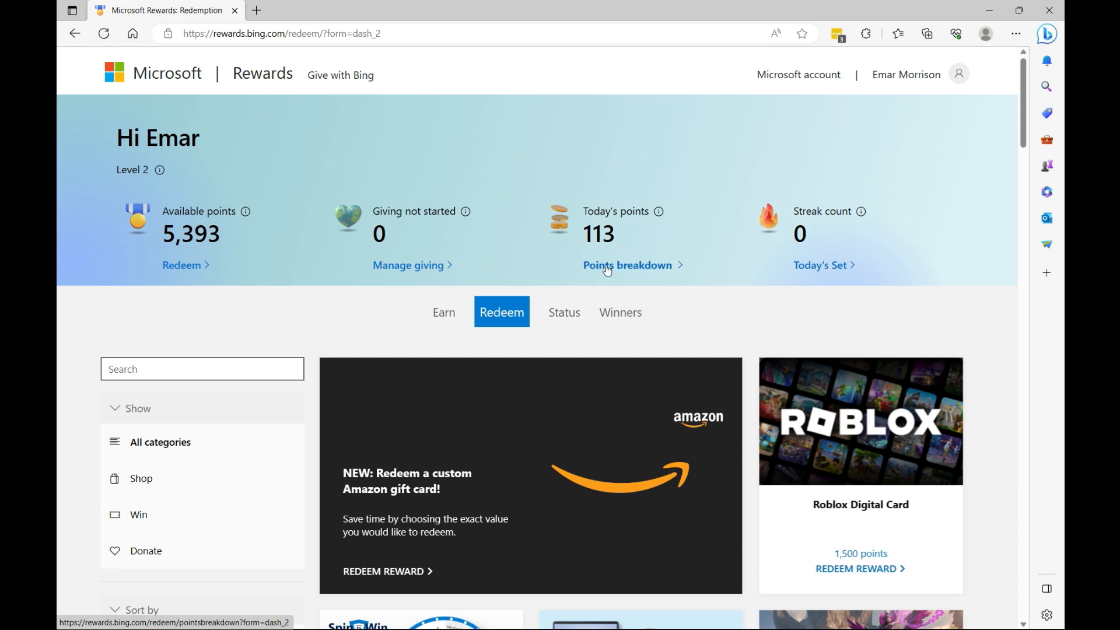
View today's points breakdown: PC search 0/90, mobile 0/60, Edge bonus 3/12
click(627, 265)
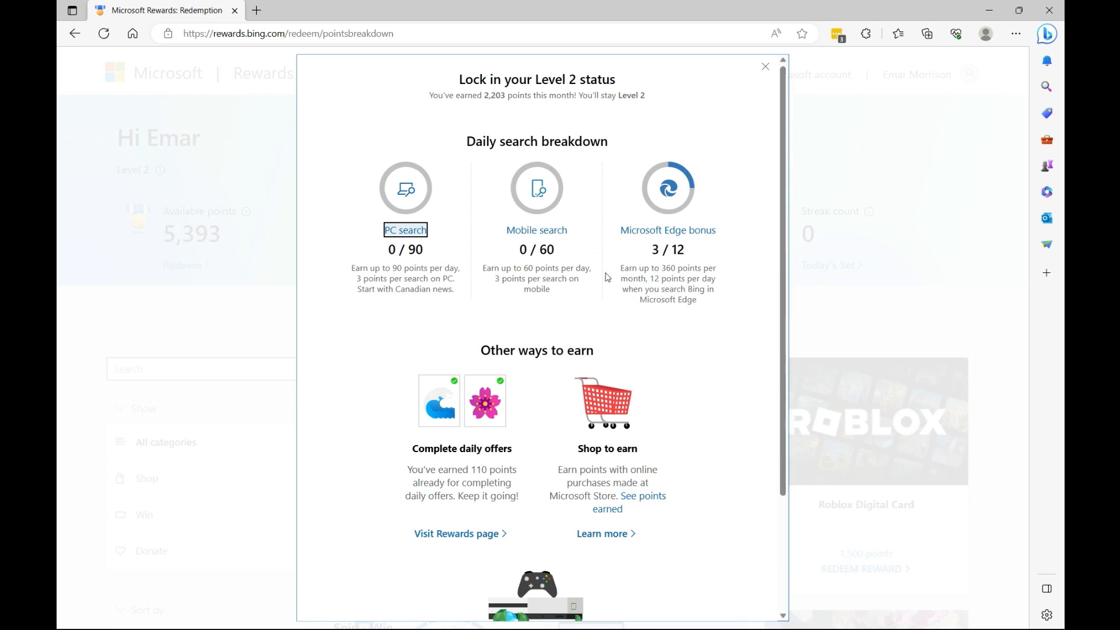
mouse_move(414, 242)
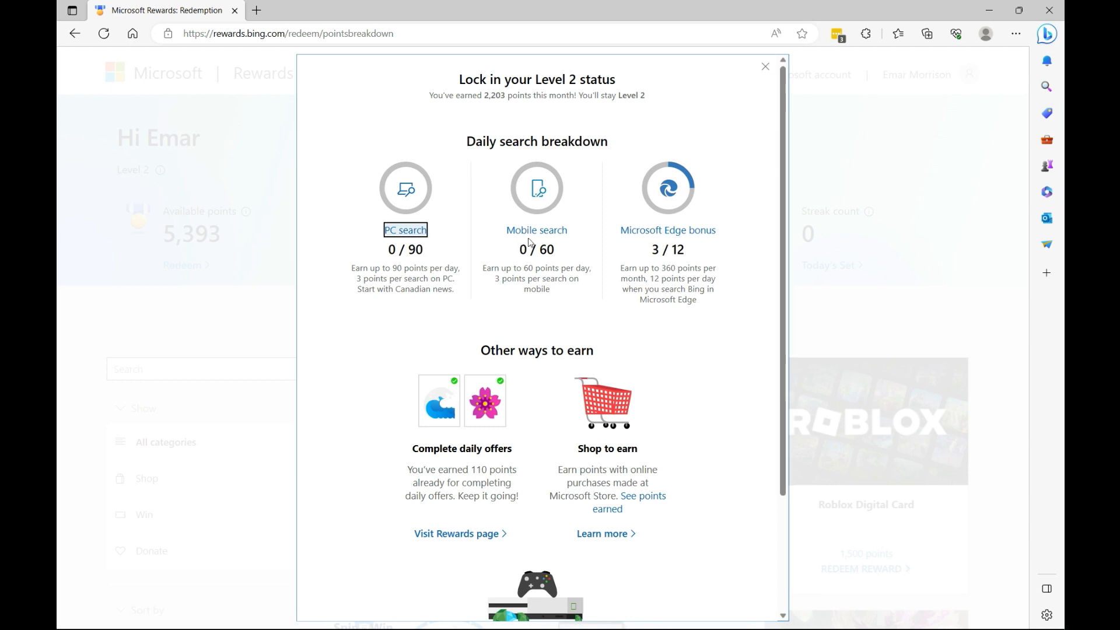
mouse_move(671, 246)
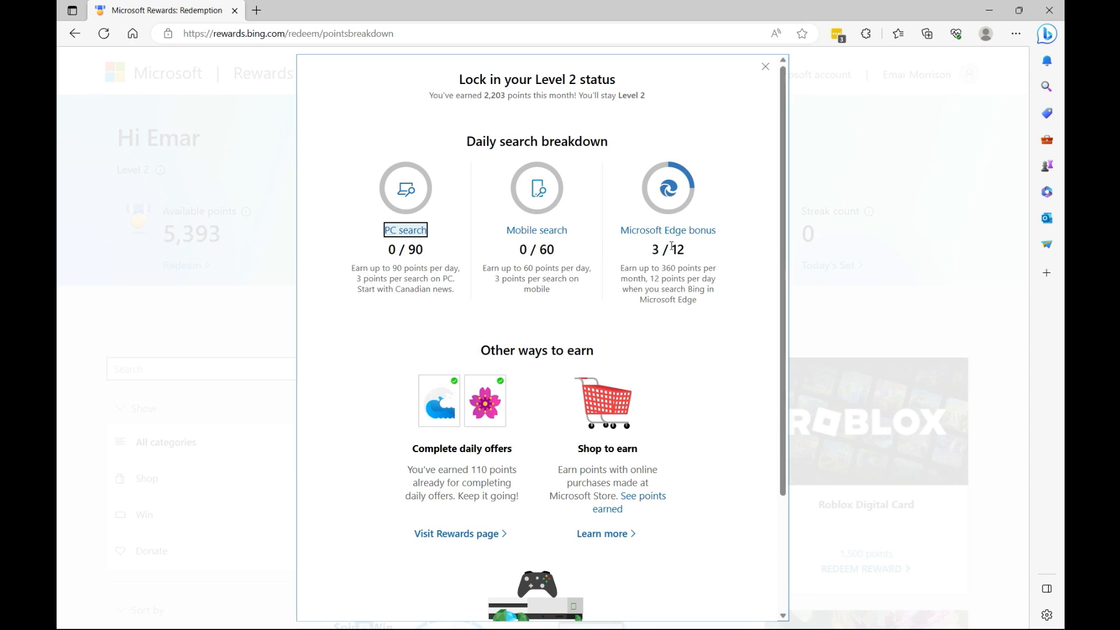
mouse_move(646, 247)
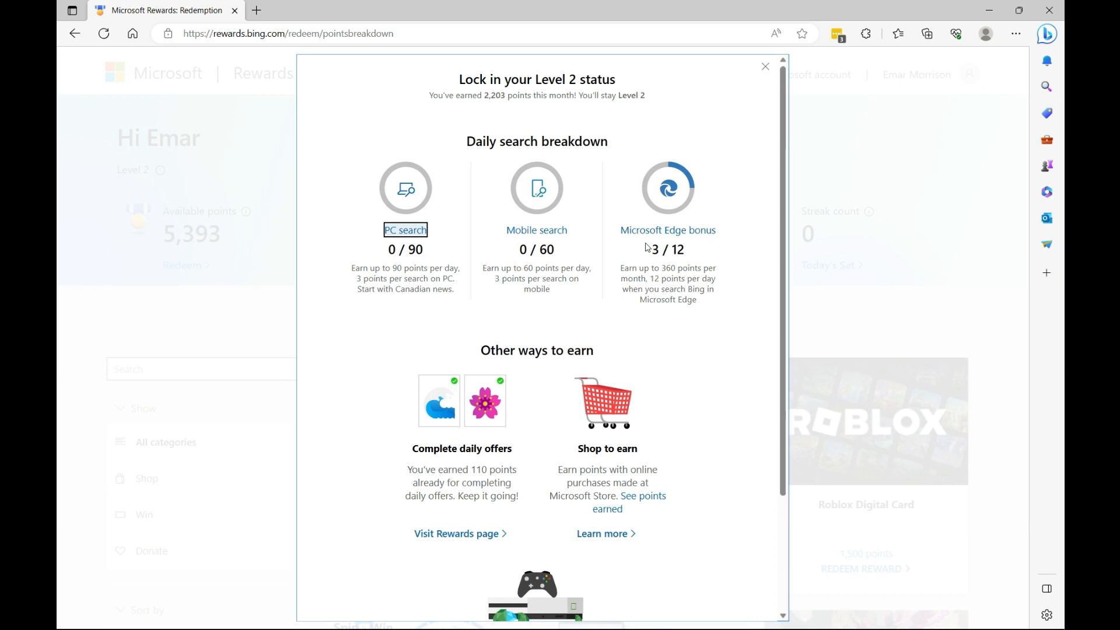
mouse_move(679, 220)
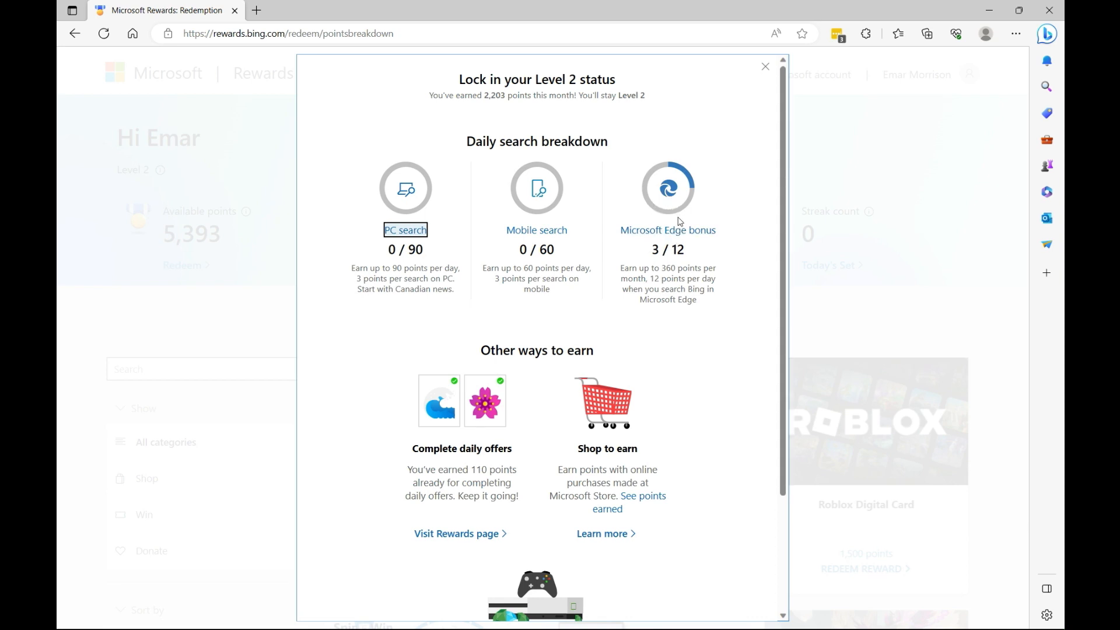
mouse_move(427, 518)
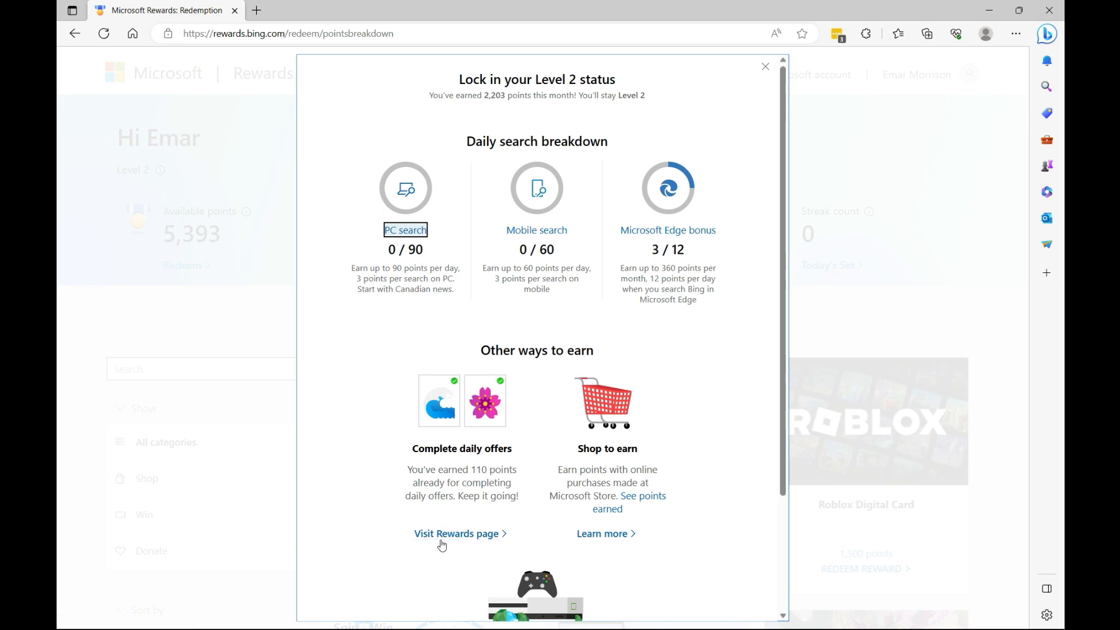
Complete the Try the new Bing daily offer, raising available points to 5,403
click(456, 534)
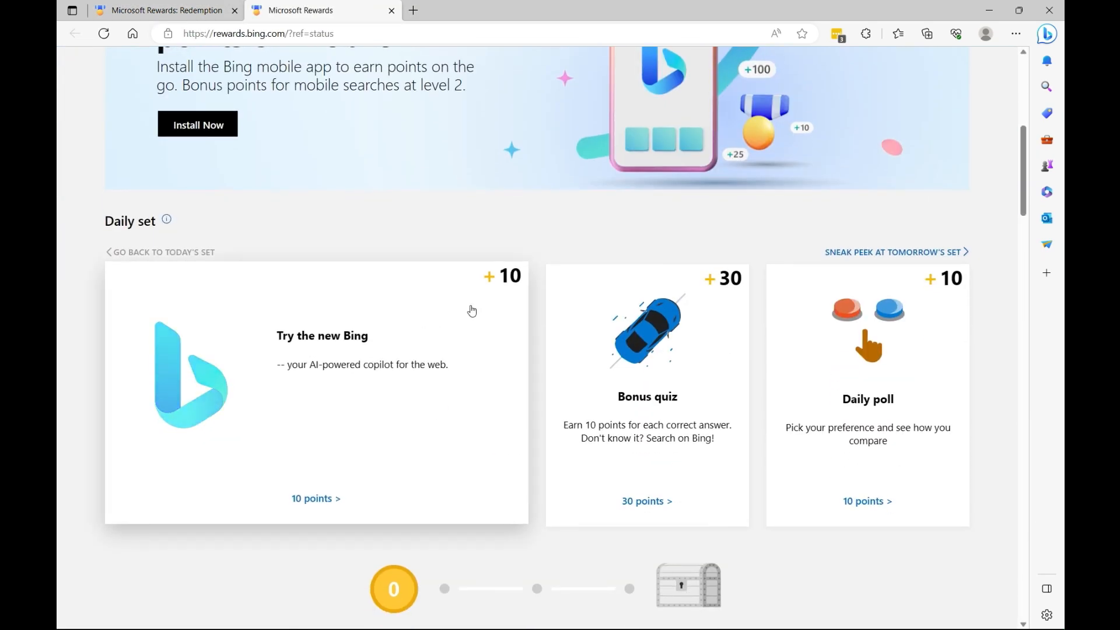
scroll(down, 3)
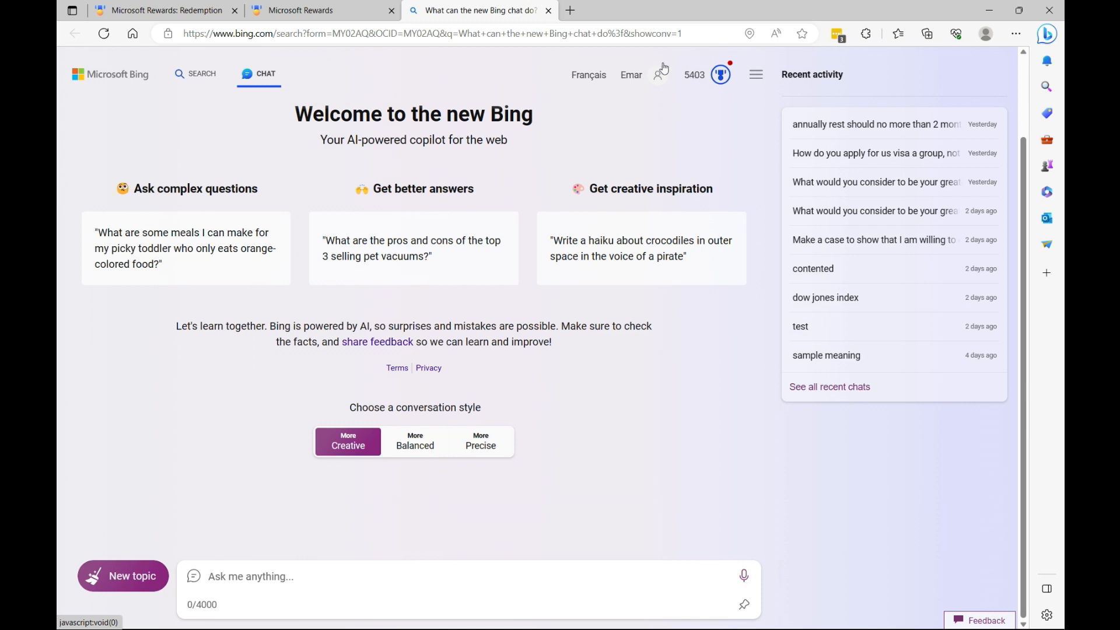
click(318, 10)
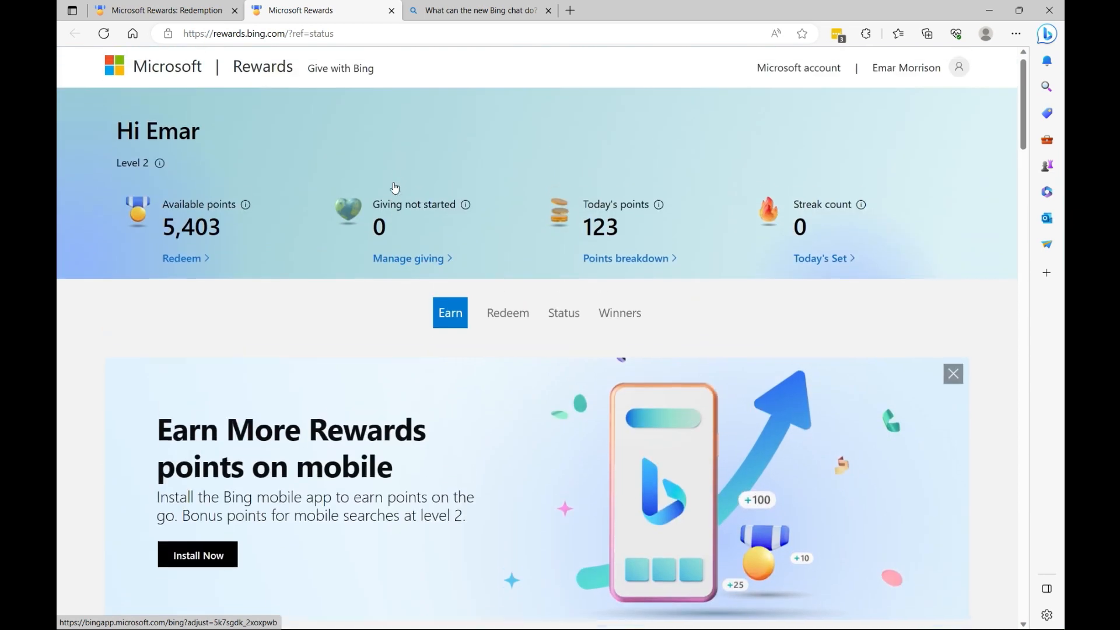
click(508, 313)
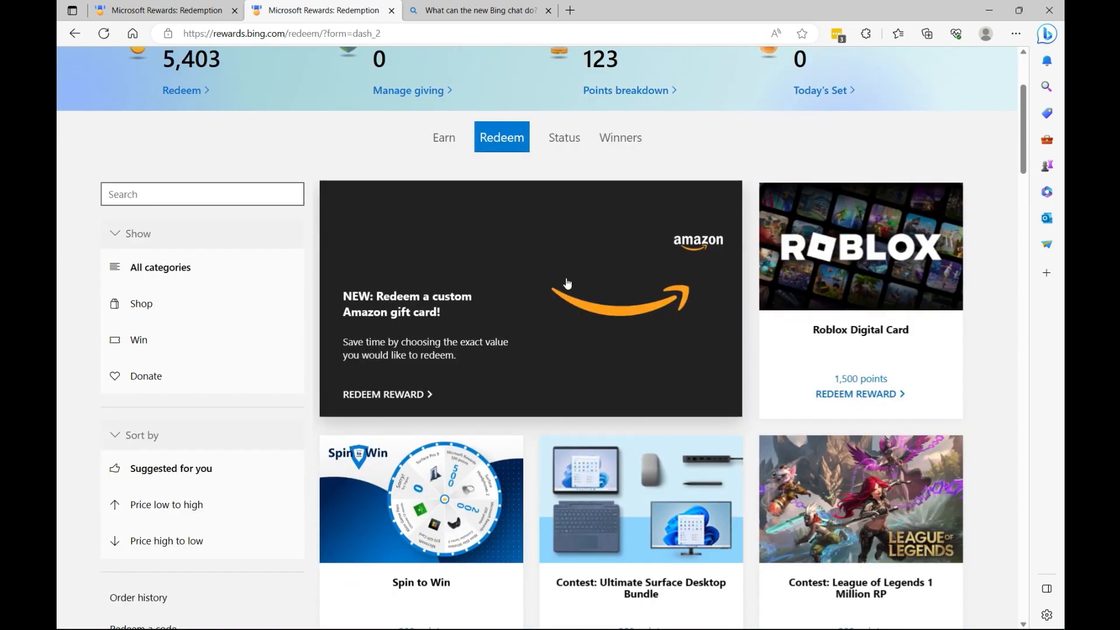
mouse_move(852, 244)
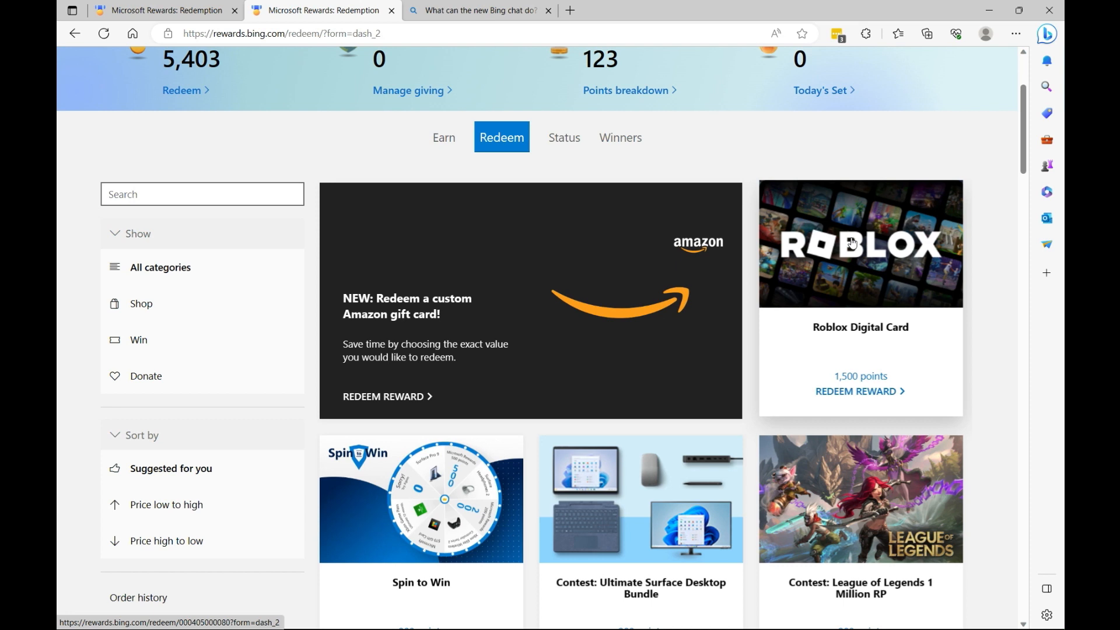
scroll(down, 3)
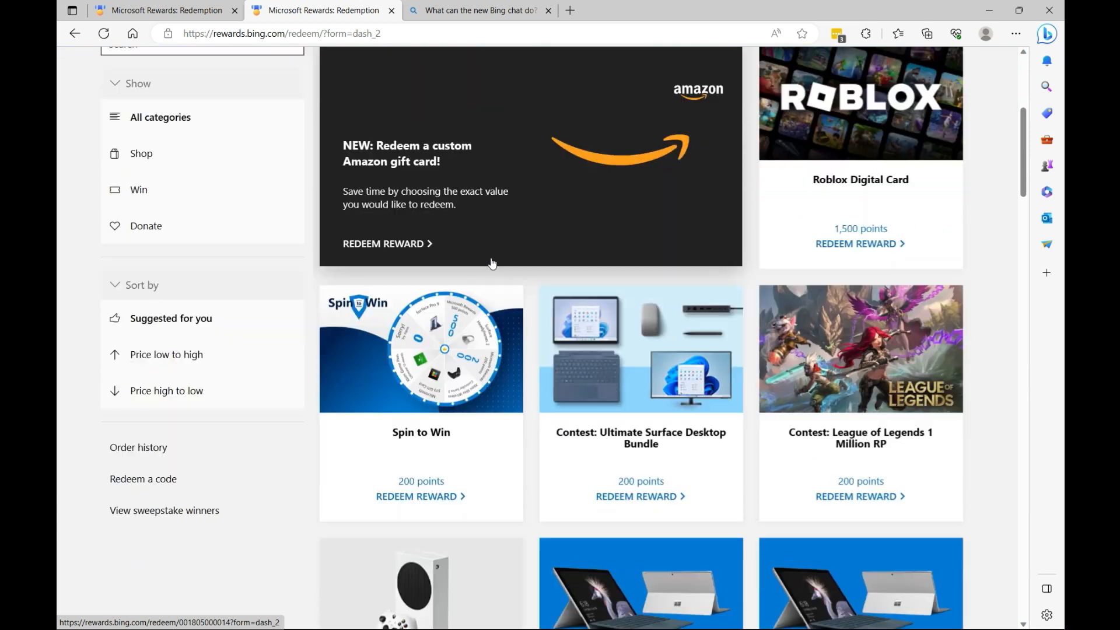
scroll(down, 3)
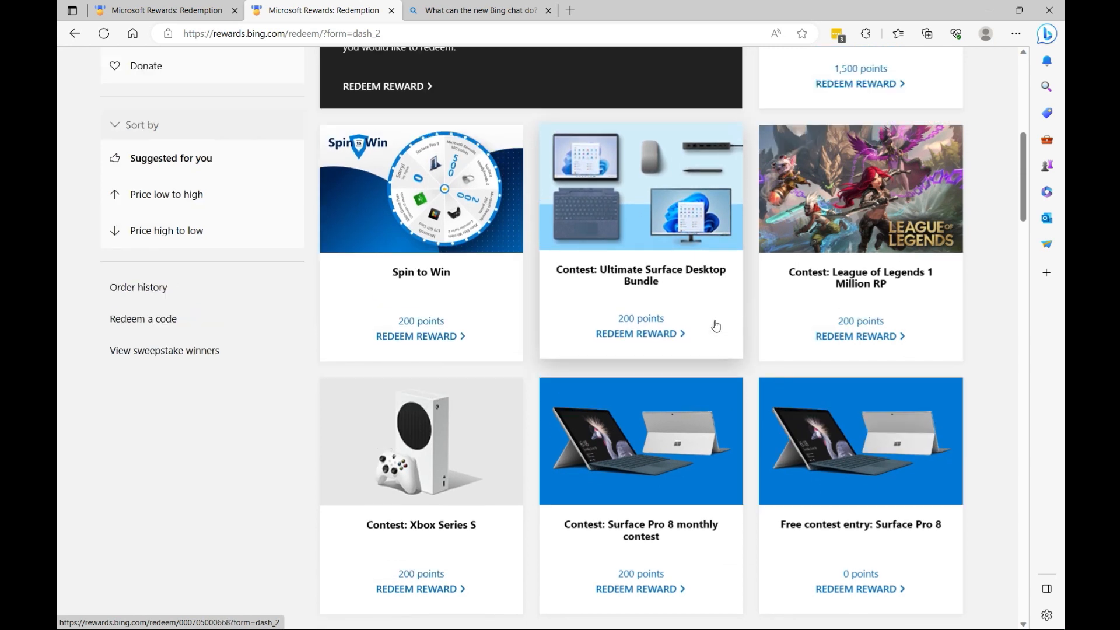
scroll(up, 3)
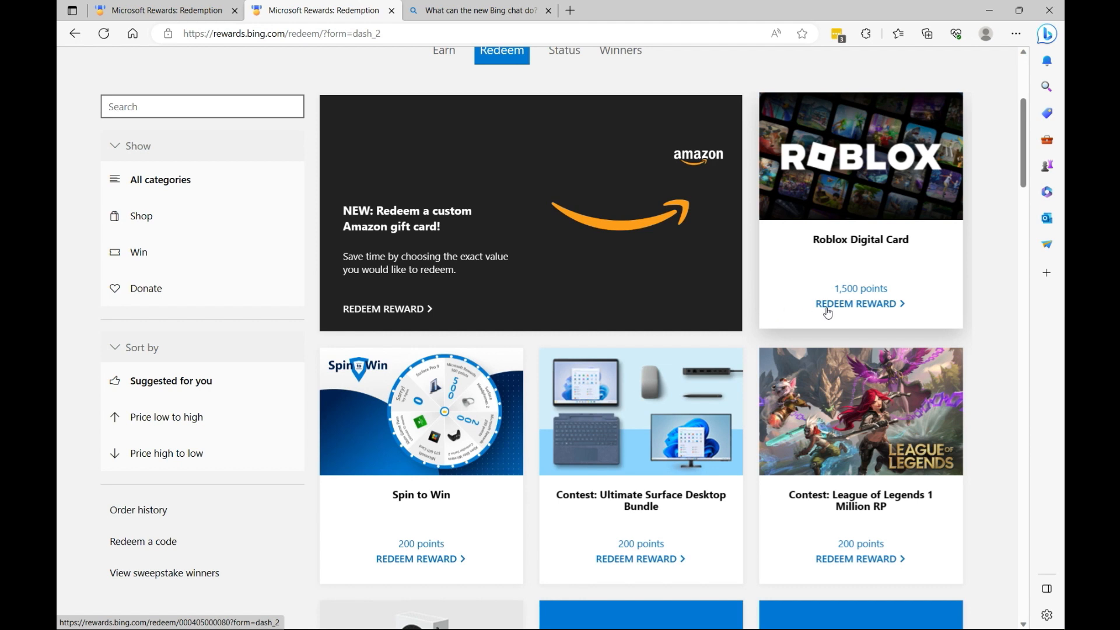
Choose the 200 Robux Roblox Digital Card at 3,000 points and start redeeming it
click(856, 304)
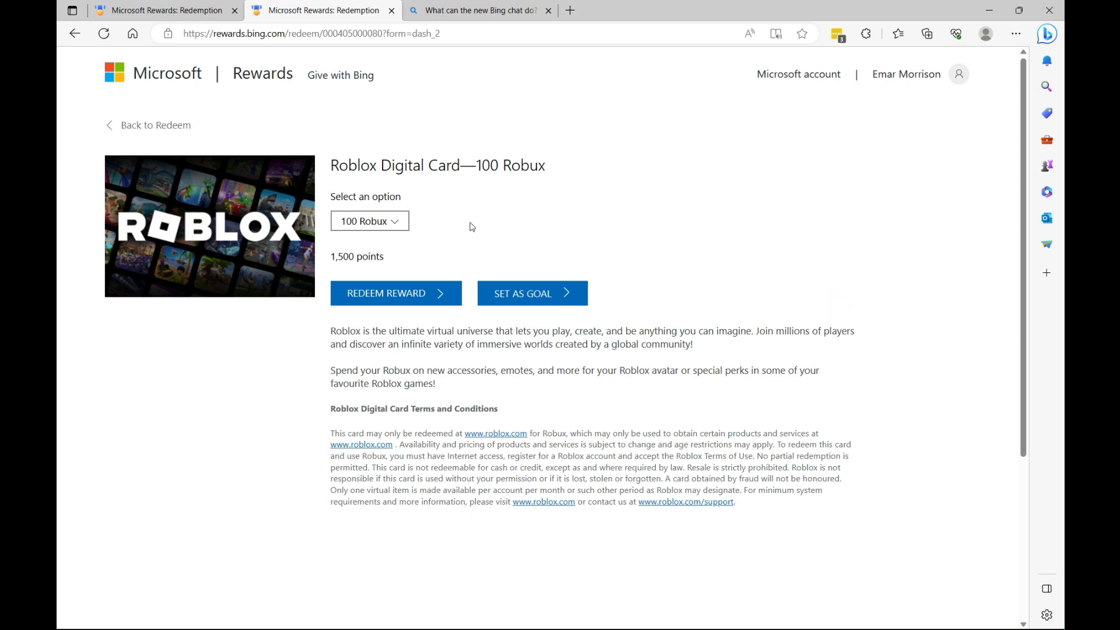
click(369, 220)
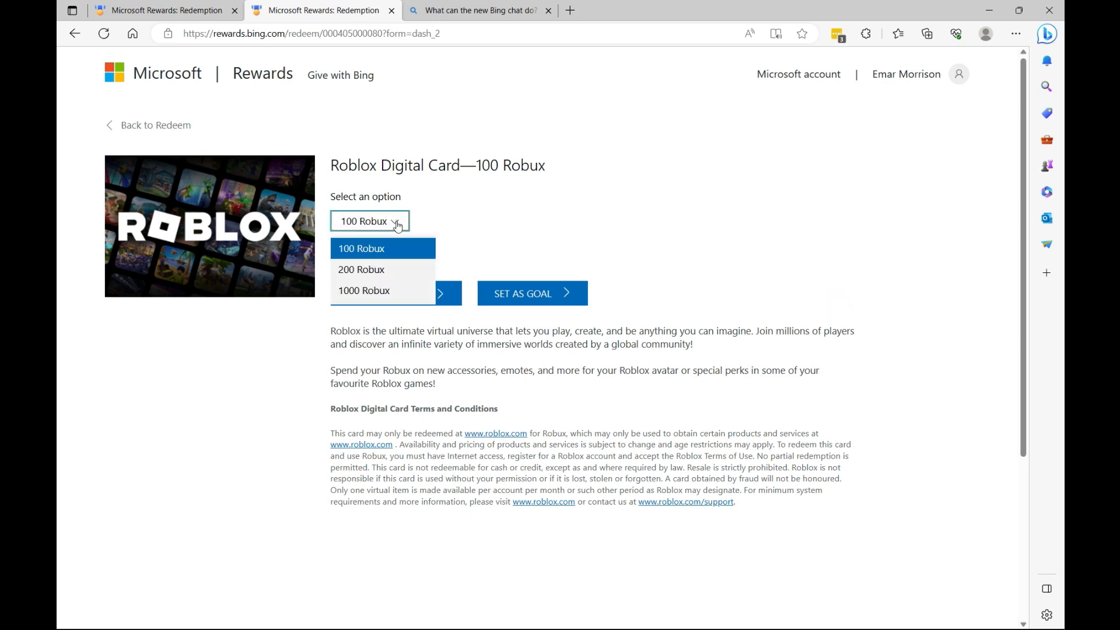
mouse_move(382, 248)
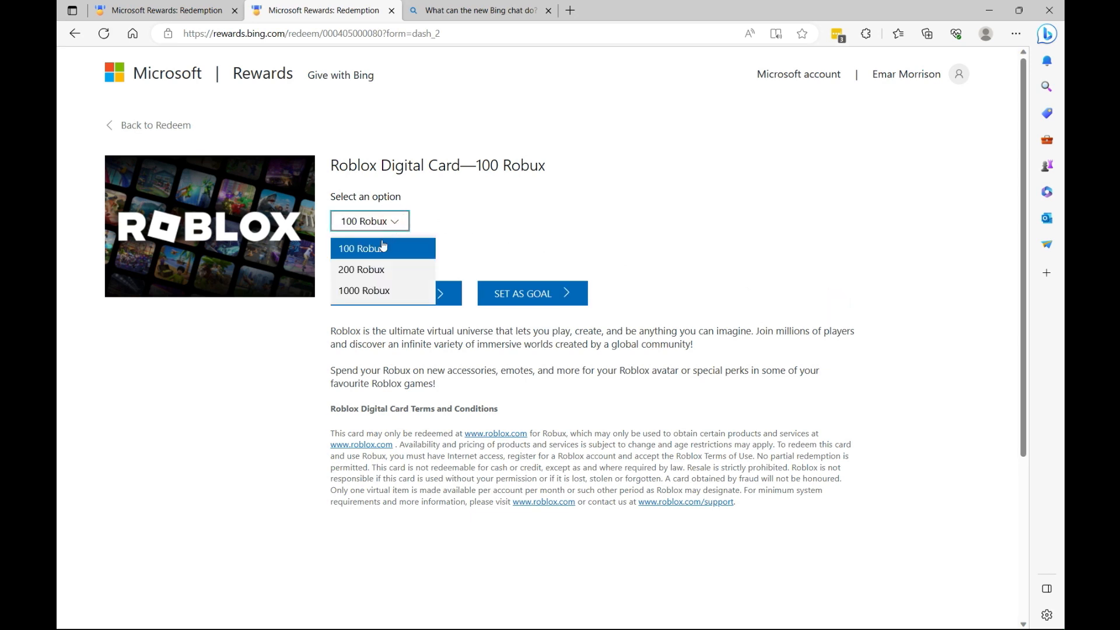
mouse_move(377, 272)
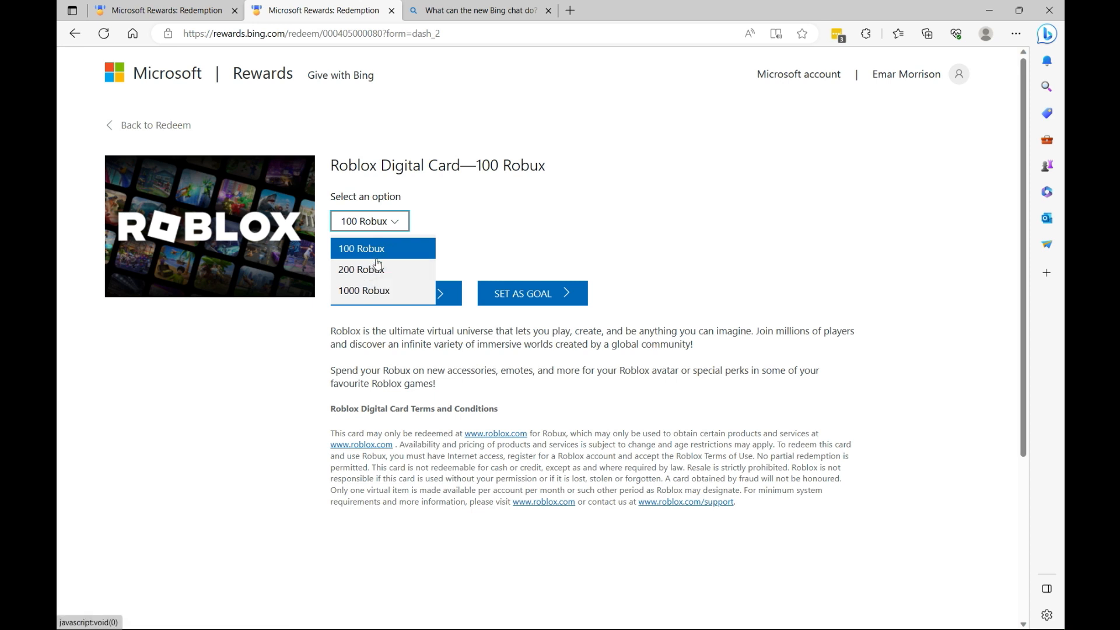
mouse_move(367, 277)
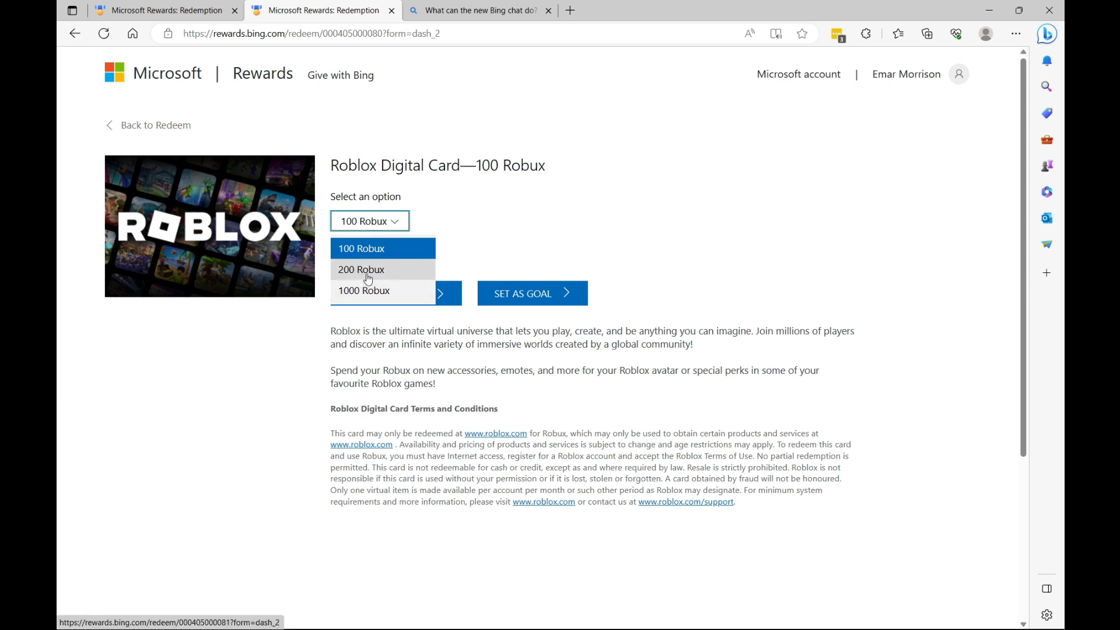
mouse_move(368, 276)
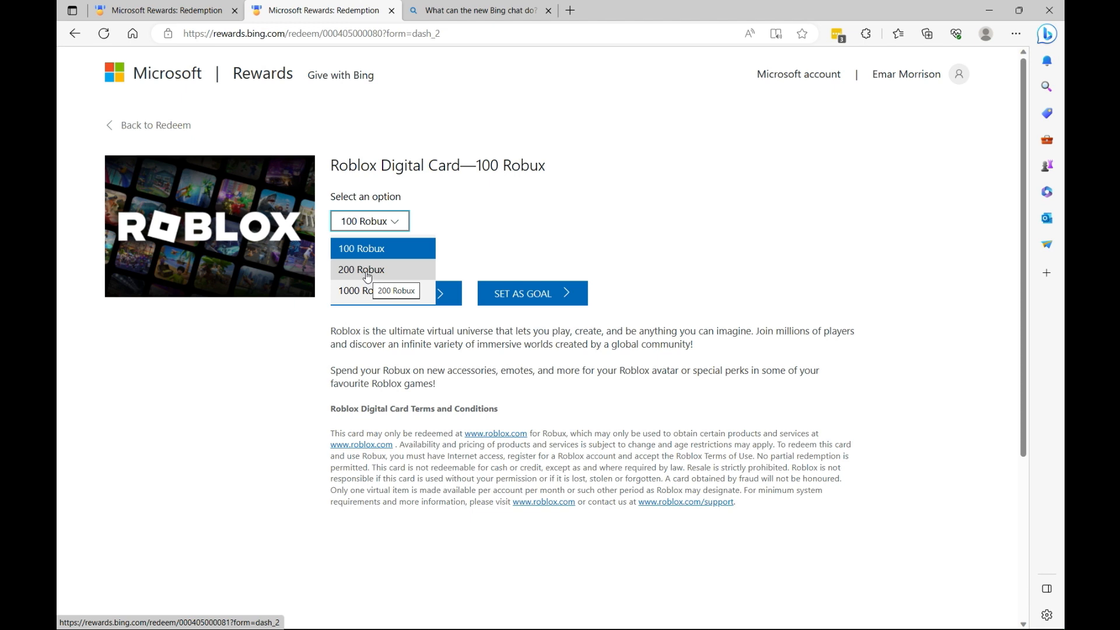
click(360, 270)
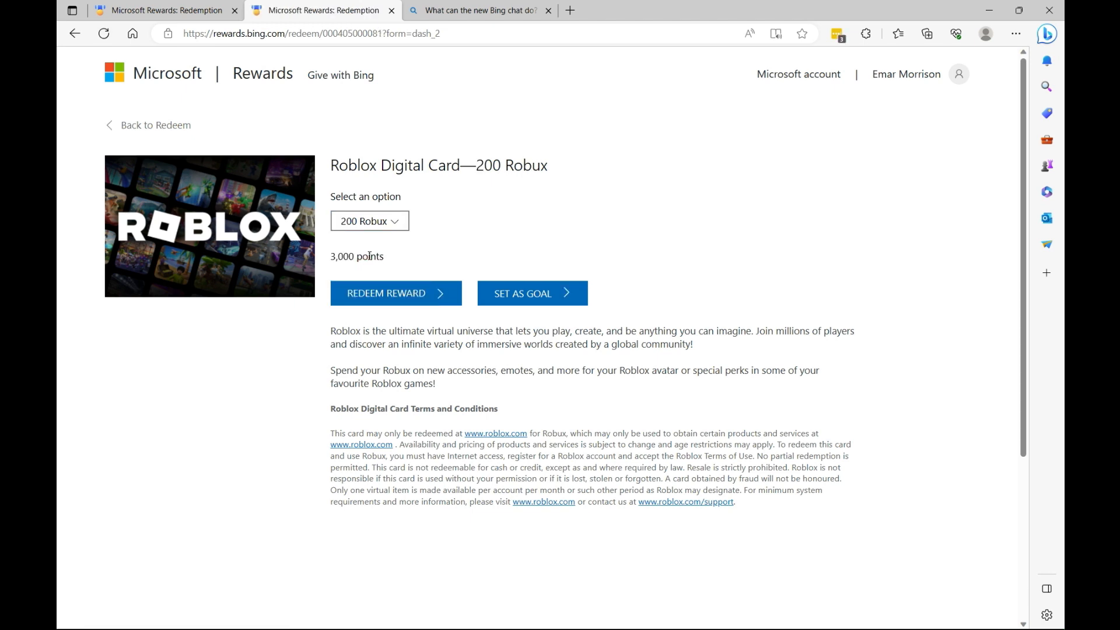
click(378, 292)
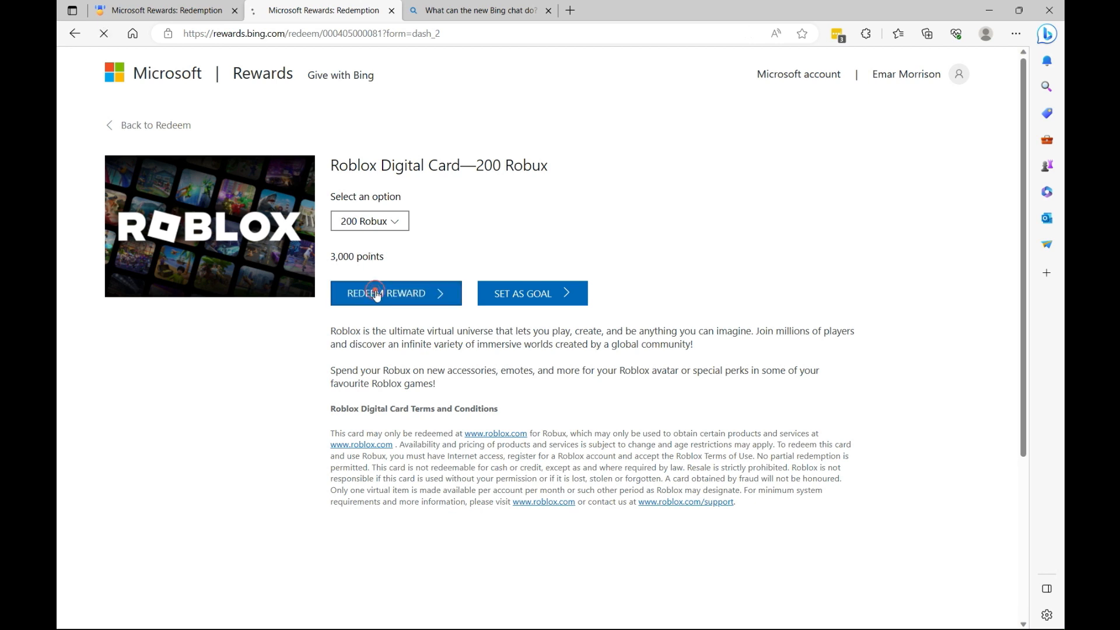
Confirm the 200 Robux redemption for 3,000 points, receiving an order ID
click(378, 293)
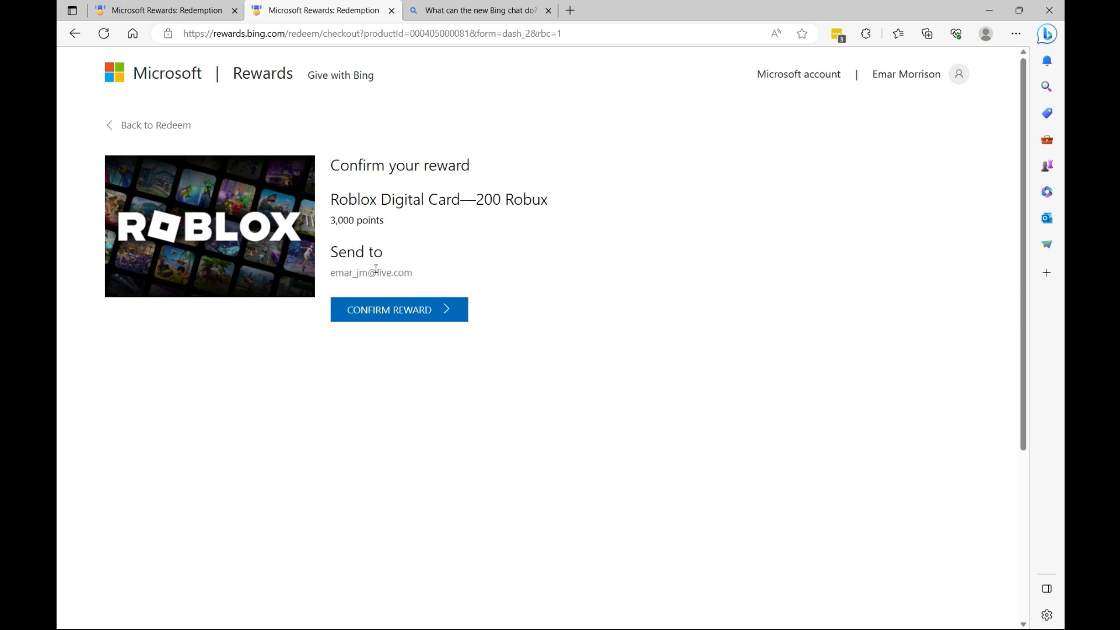
click(384, 310)
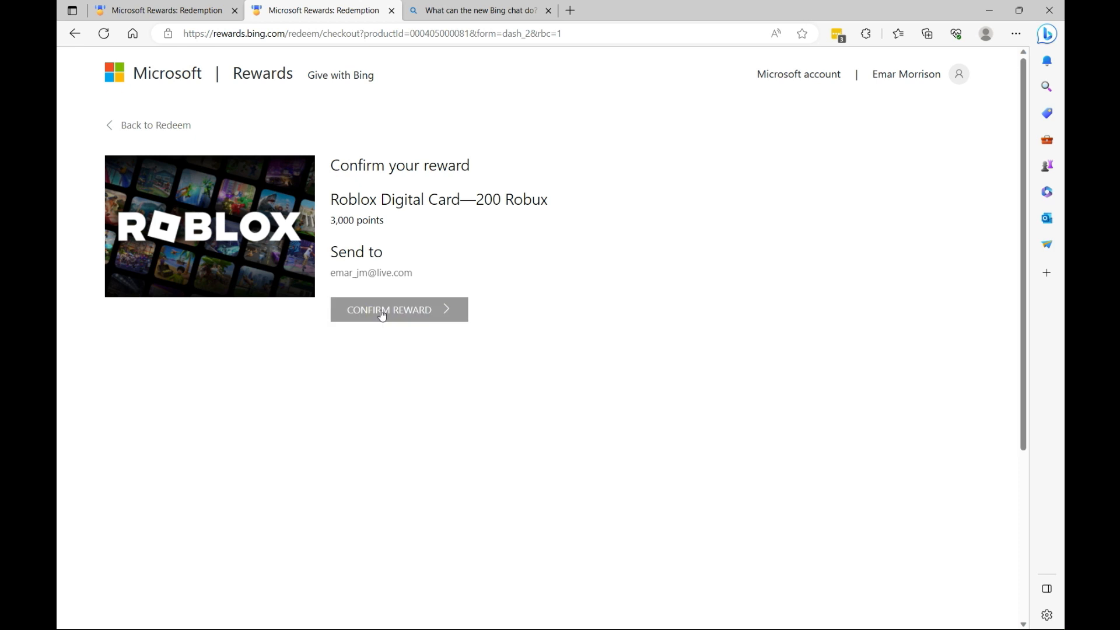
click(383, 309)
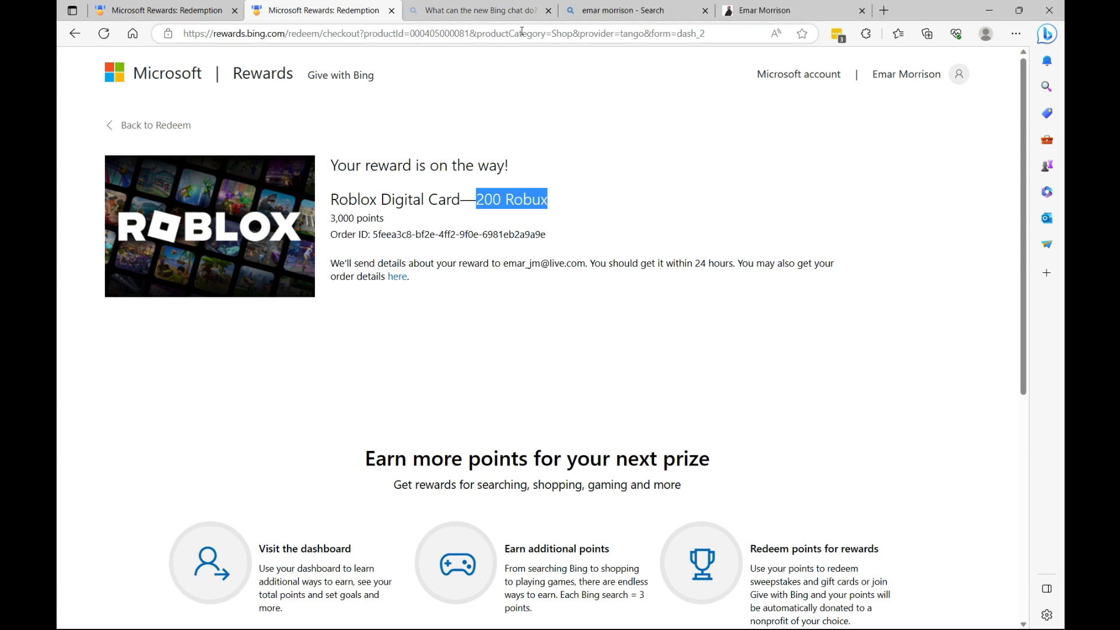
Run Bing searches for 'test' and 'test test', lifting points to 2,412
click(885, 10)
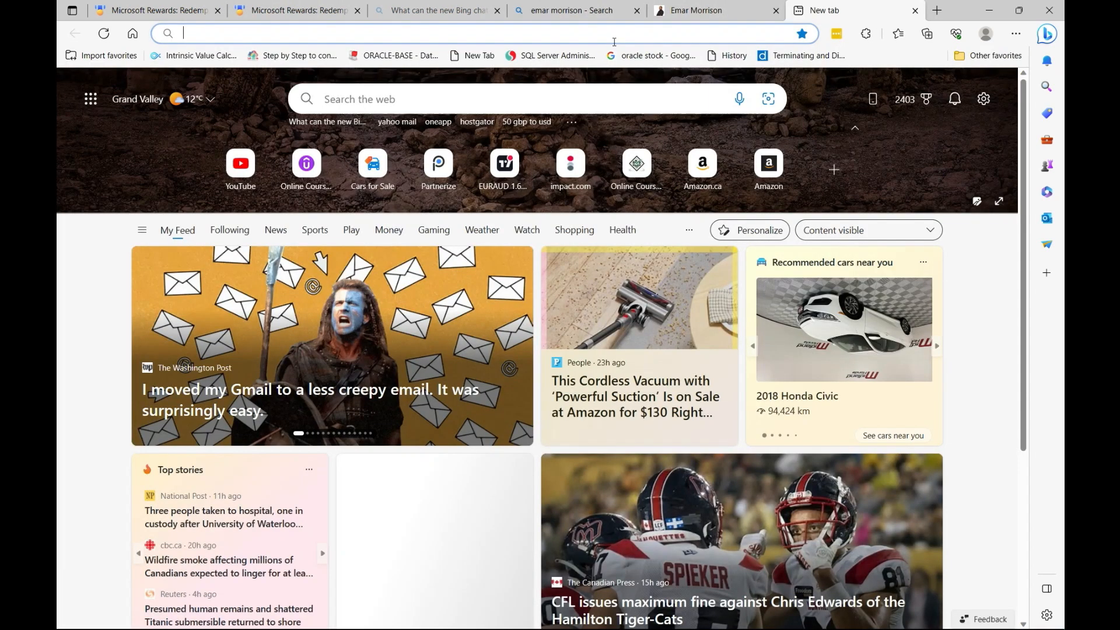
text(test)
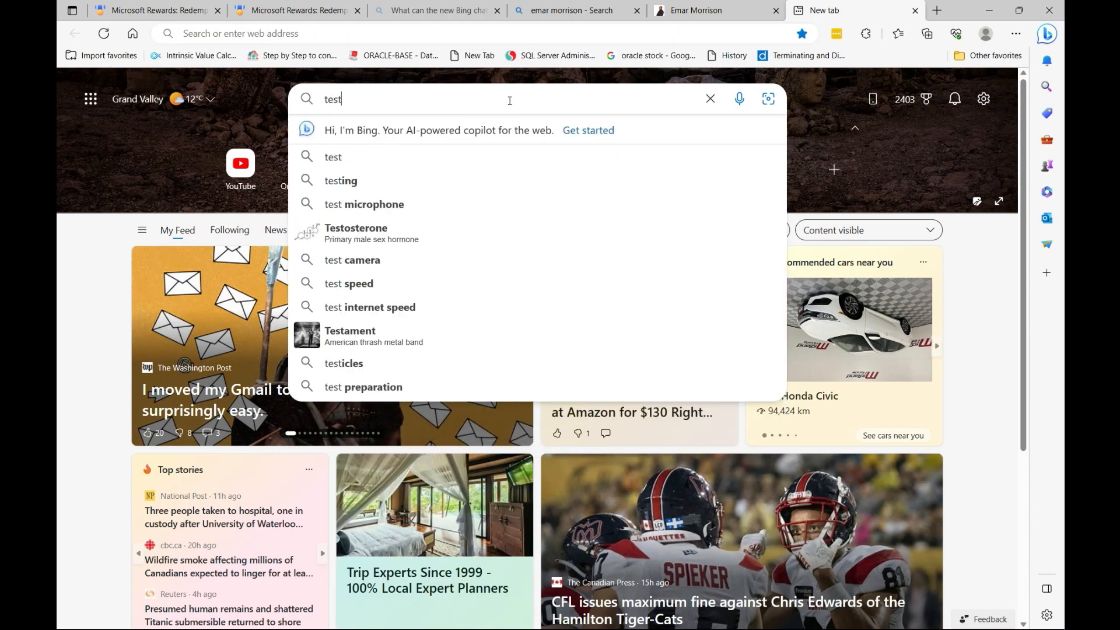
key(Enter)
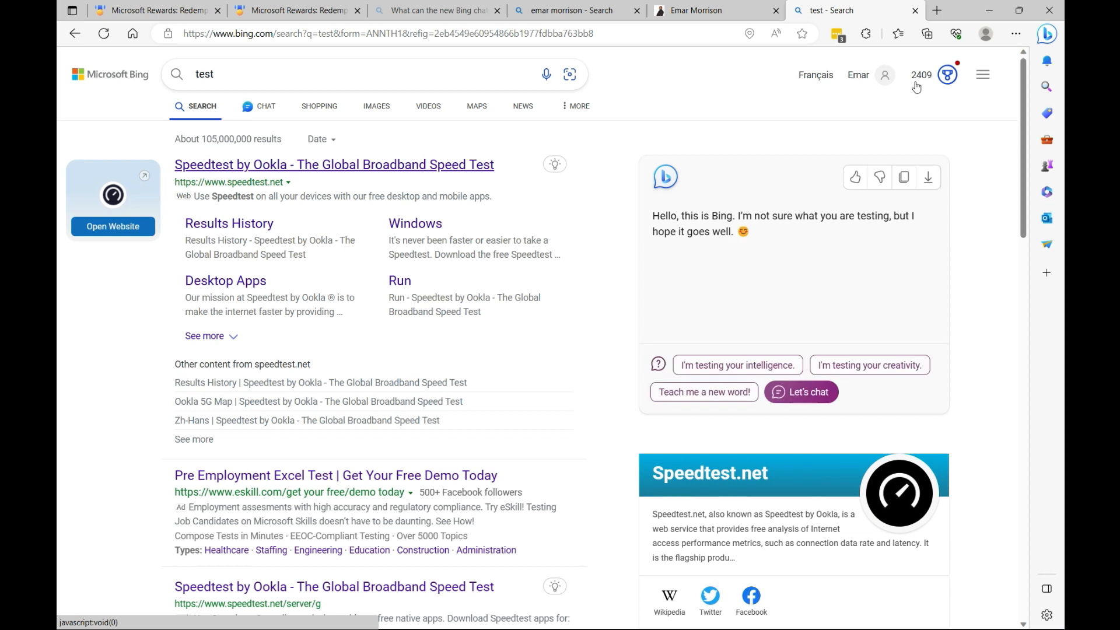
mouse_move(931, 84)
text( te)
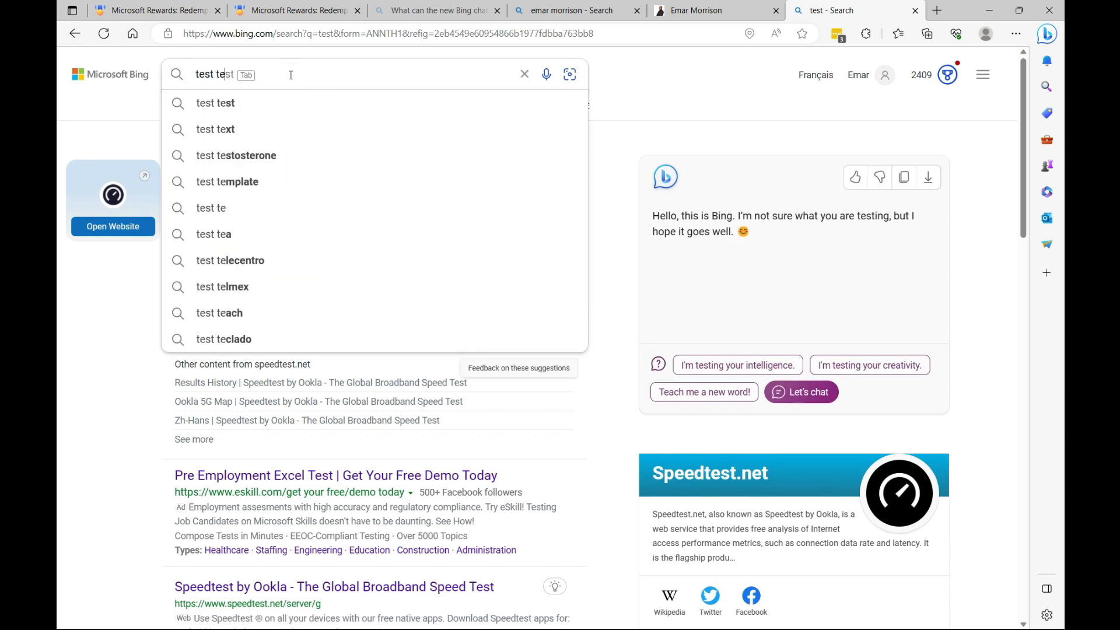
key(Enter)
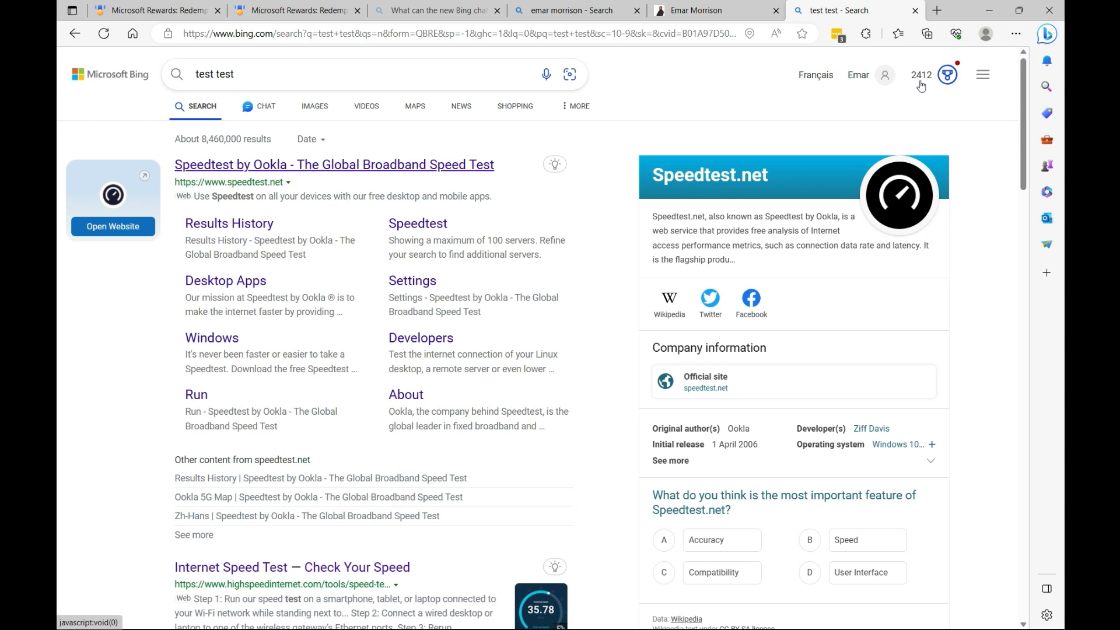
mouse_move(917, 80)
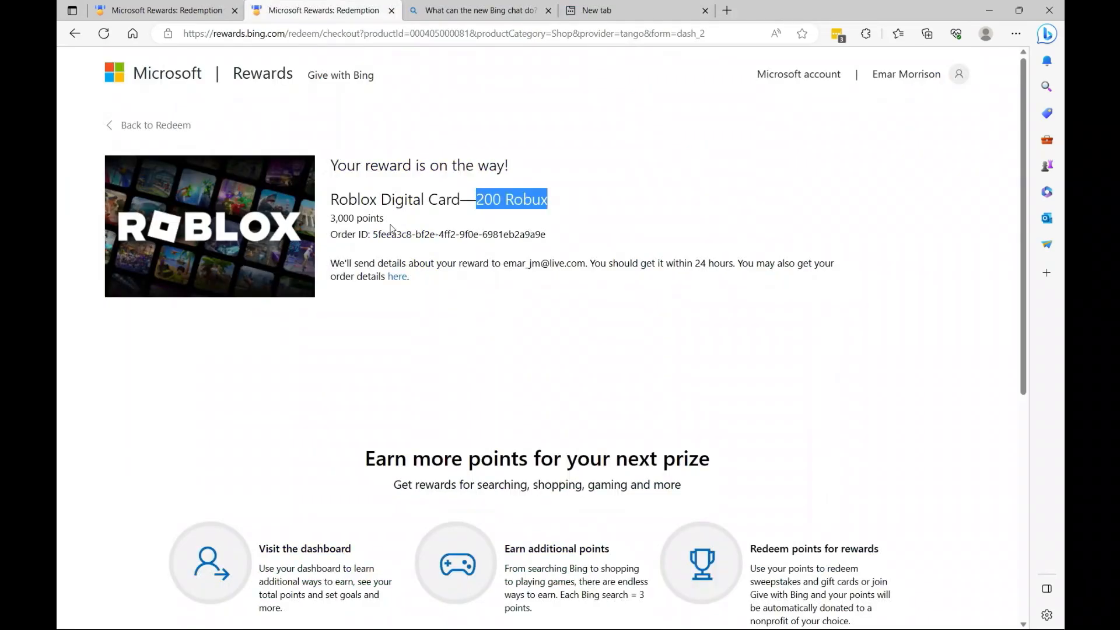
mouse_move(391, 229)
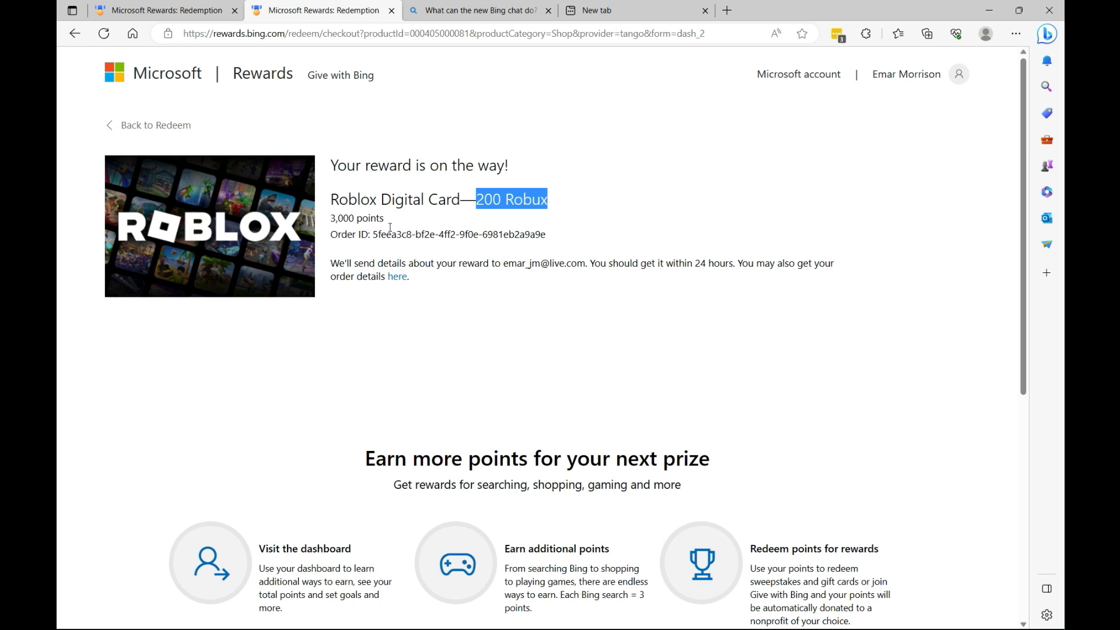